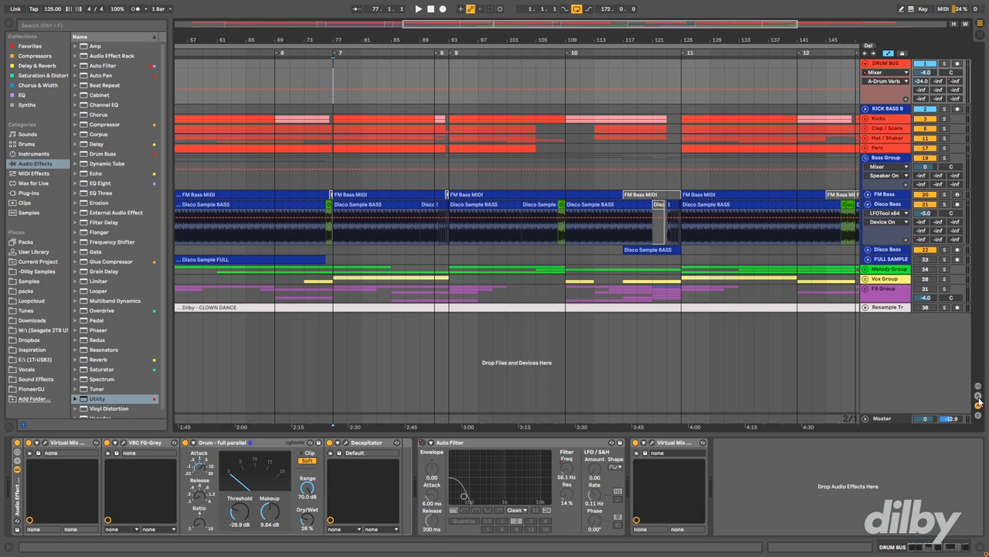
Step: Reveal the return tracks as rows beneath the tracks in Arrangement View
left_click(977, 399)
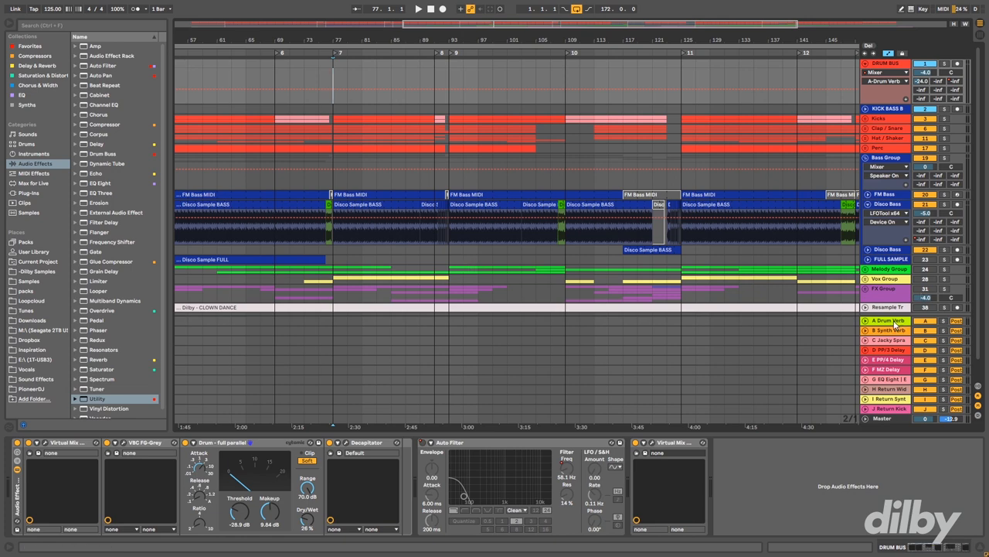